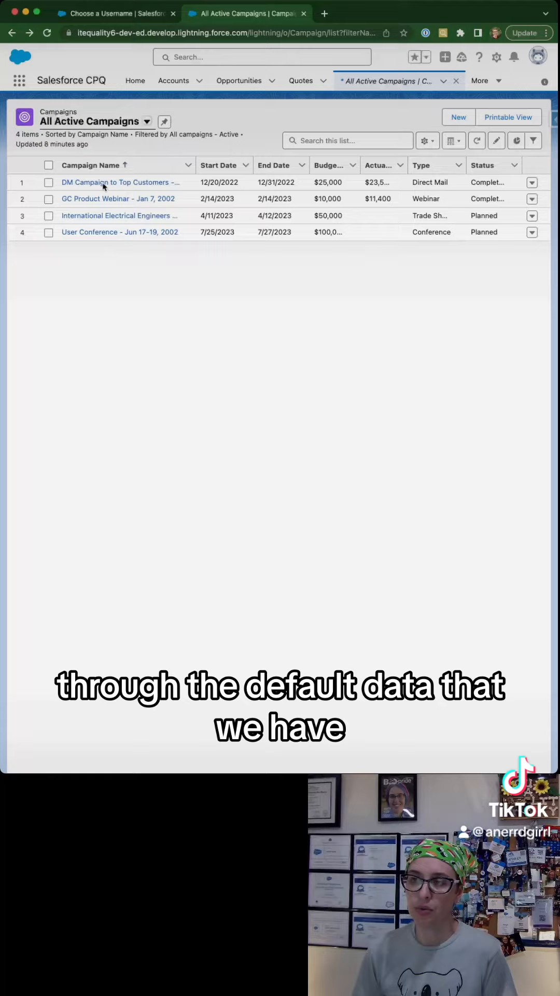
# - Open the 'DM Campaign to Top Customers' campaign and view its Details tab
pyautogui.click(120, 182)
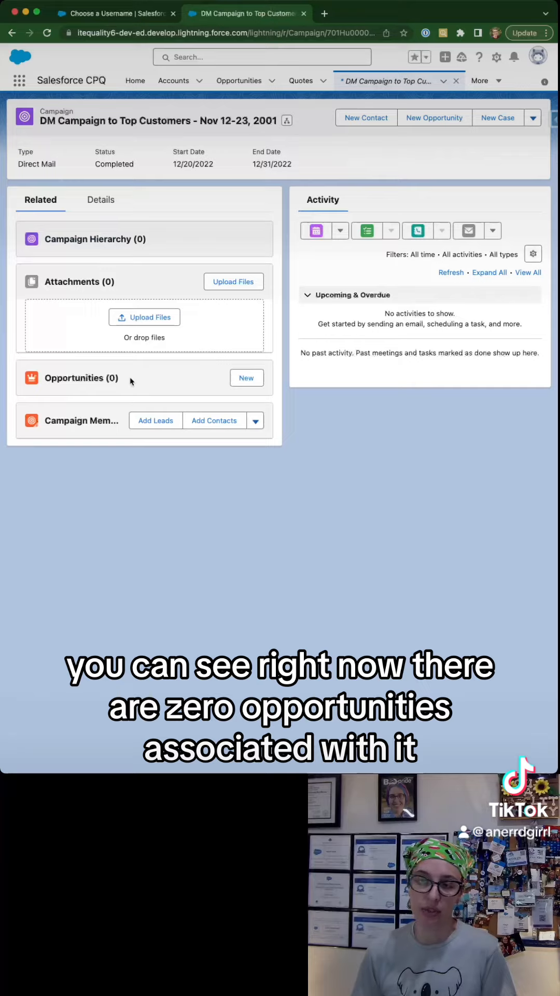
pyautogui.moveTo(107, 421)
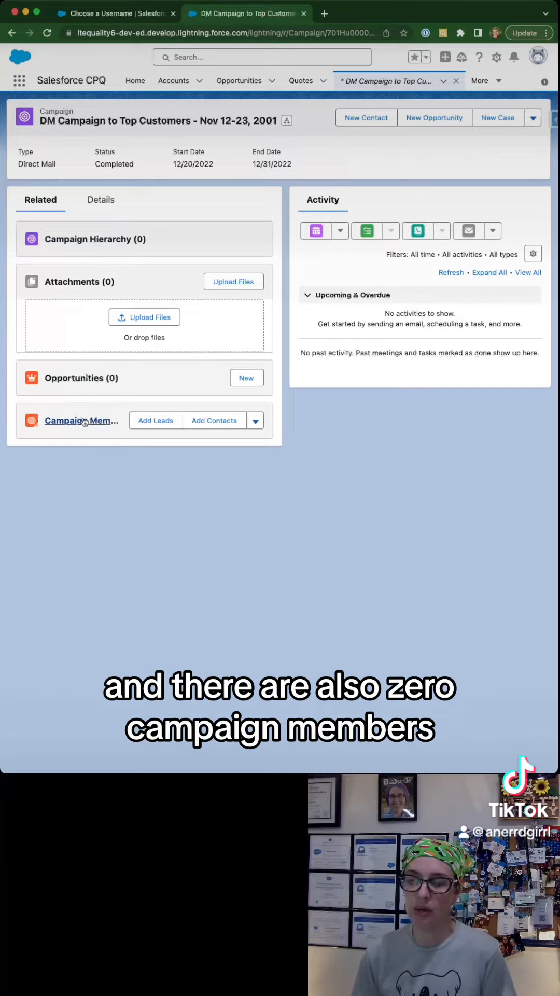
pyautogui.click(99, 199)
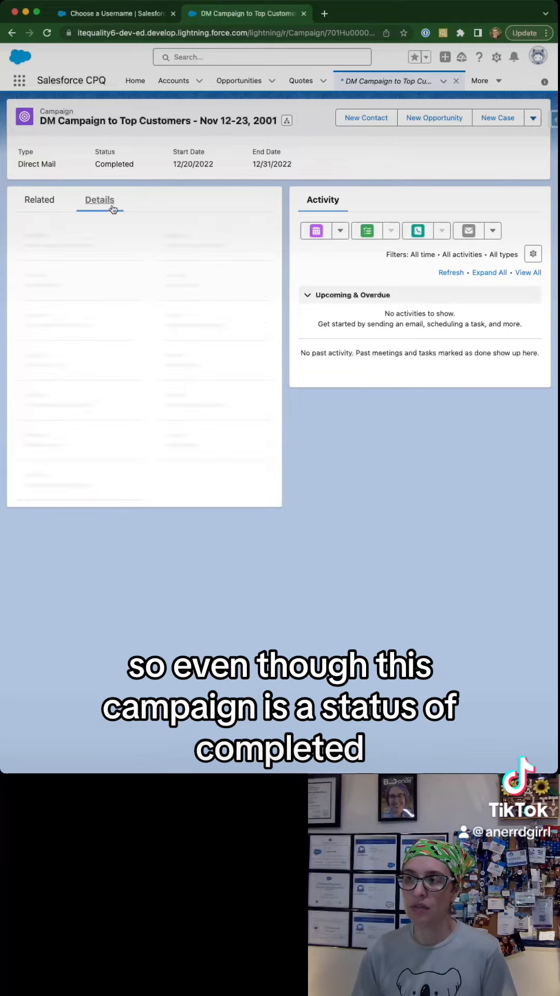
pyautogui.click(99, 199)
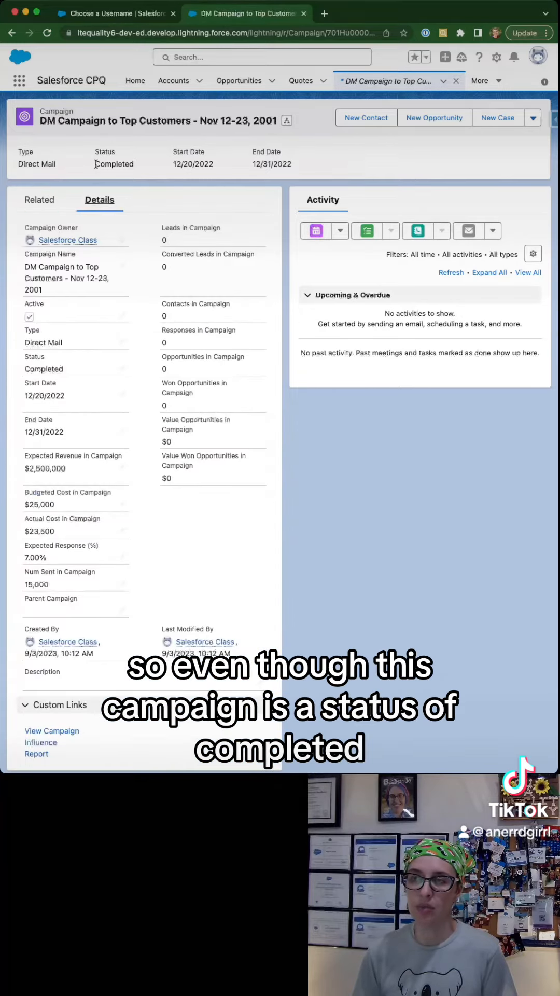